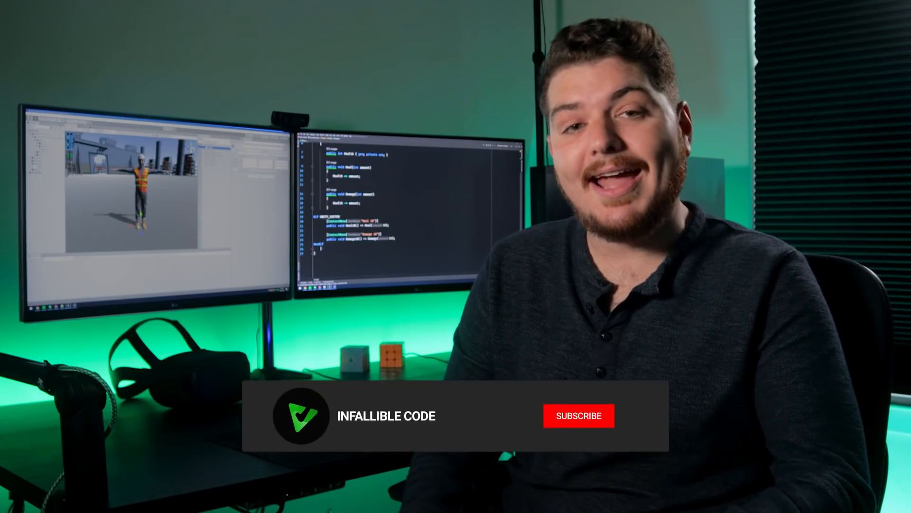
Bring up the Power Inspector product page on the Unity Asset Store ($19.99)
click(578, 415)
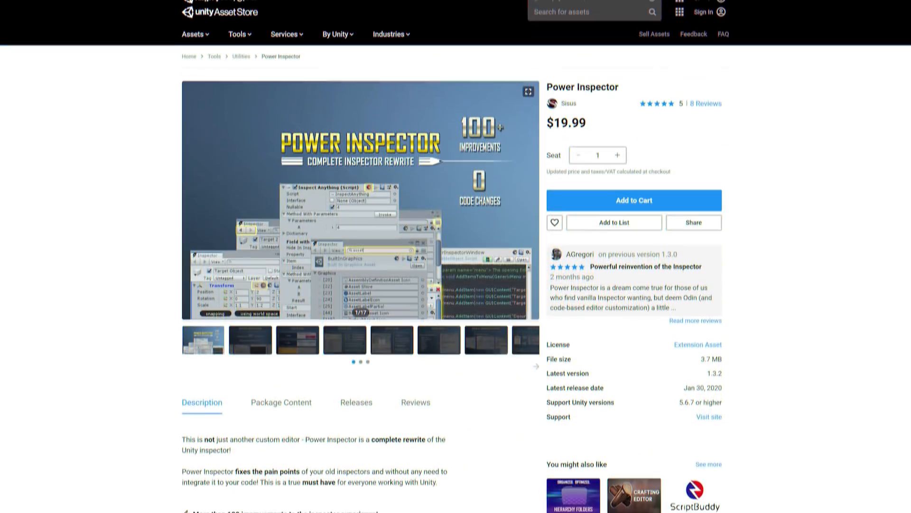
Scroll down through the Power Inspector description to review its feature list
scroll(down, 3)
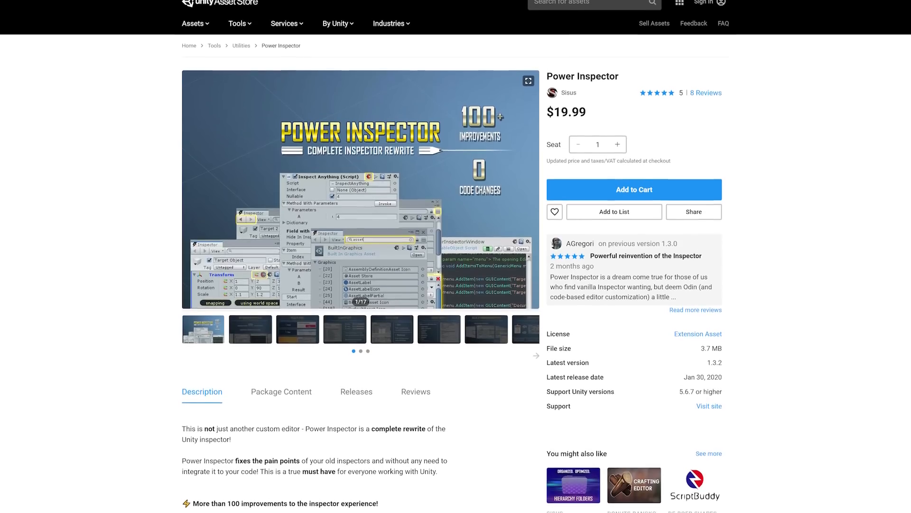
scroll(down, 3)
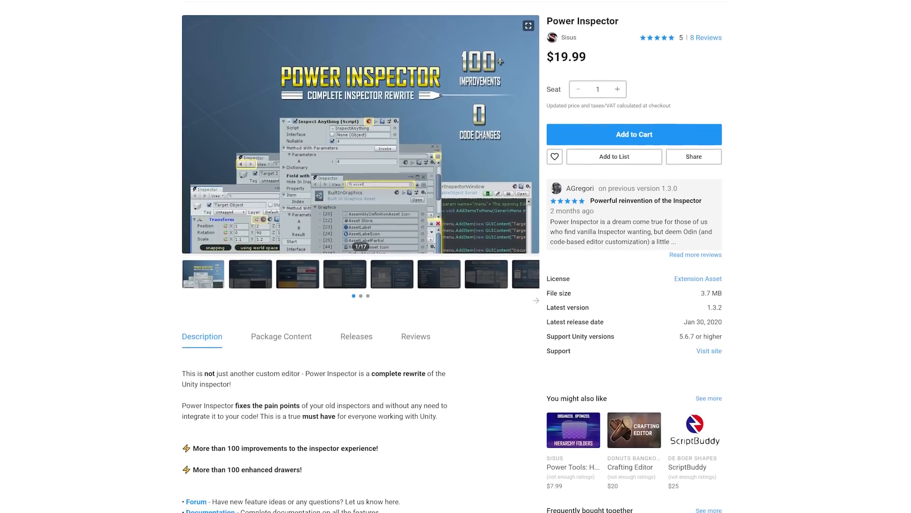
scroll(down, 3)
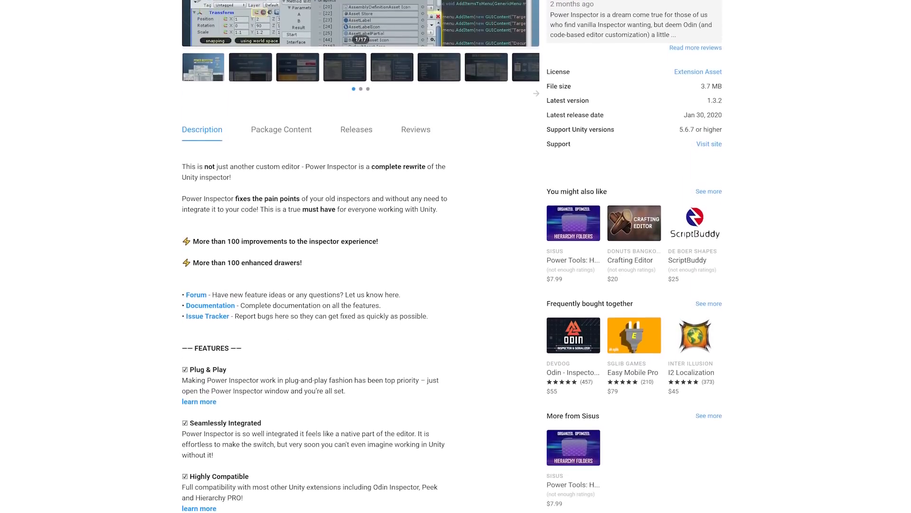
scroll(down, 3)
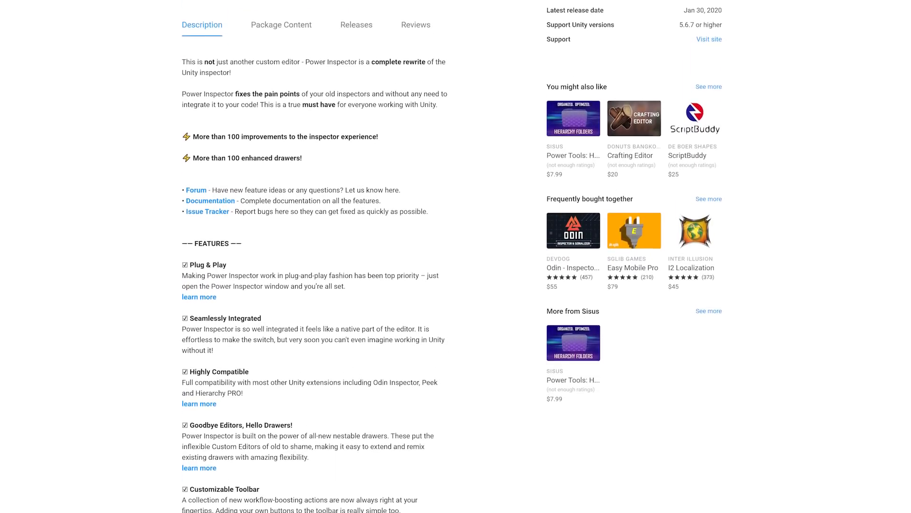
scroll(down, 3)
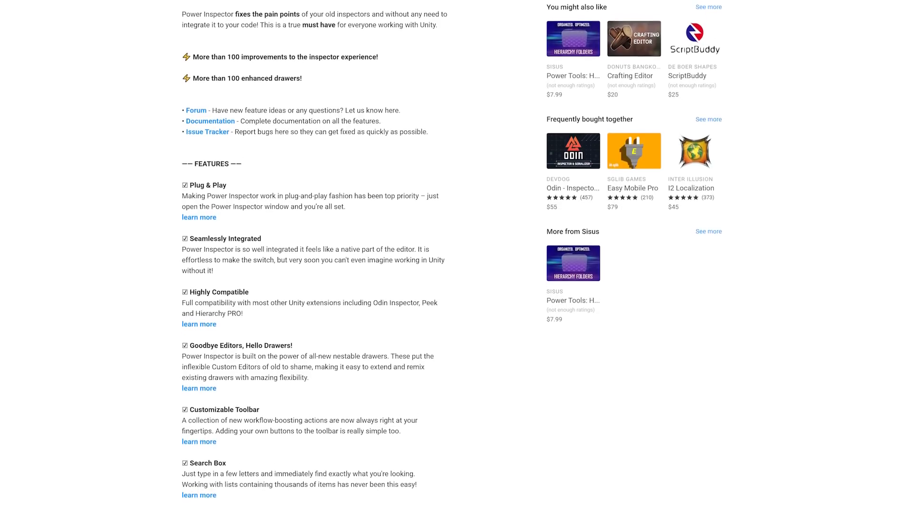
scroll(down, 3)
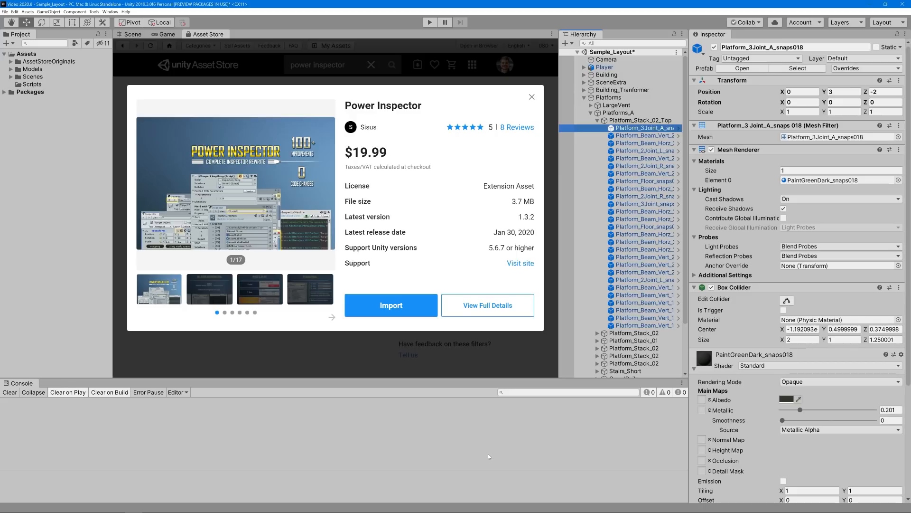
Import the Power Inspector package and bring up the Window menu to reach its window
click(390, 305)
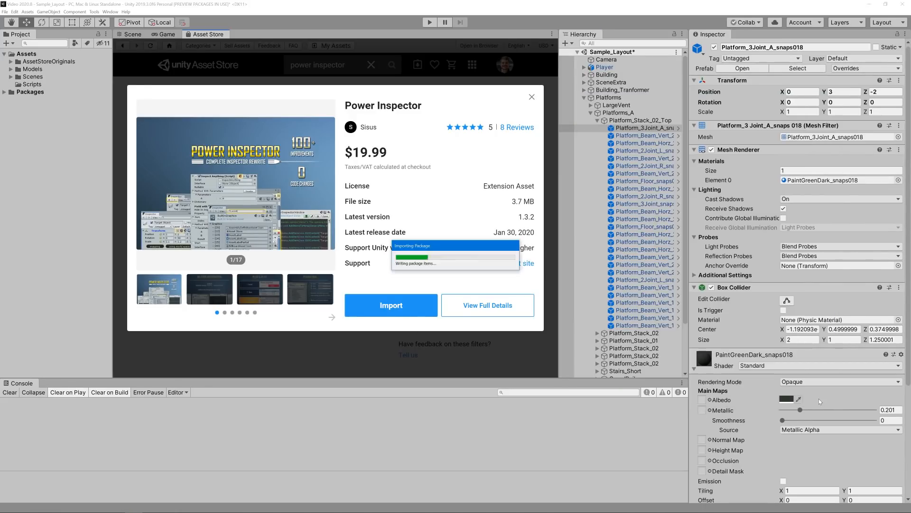
click(110, 12)
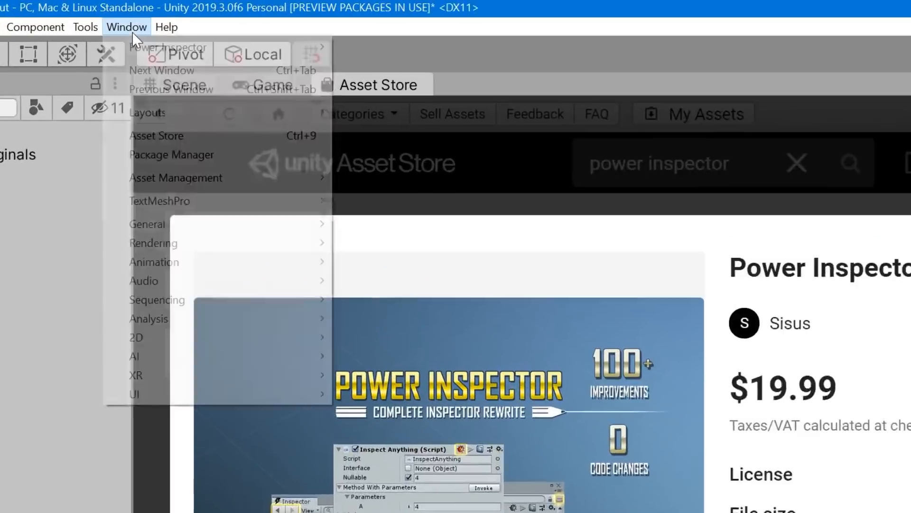
mouse_move(179, 55)
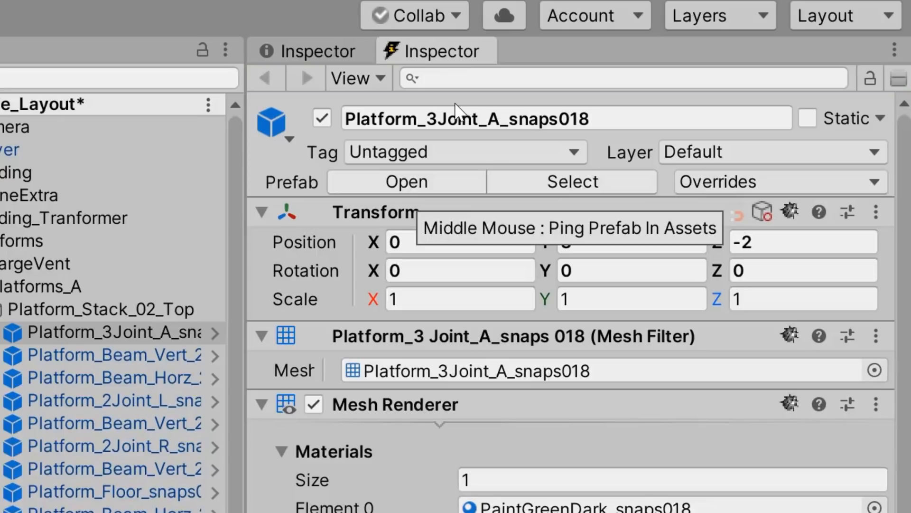
mouse_move(413, 91)
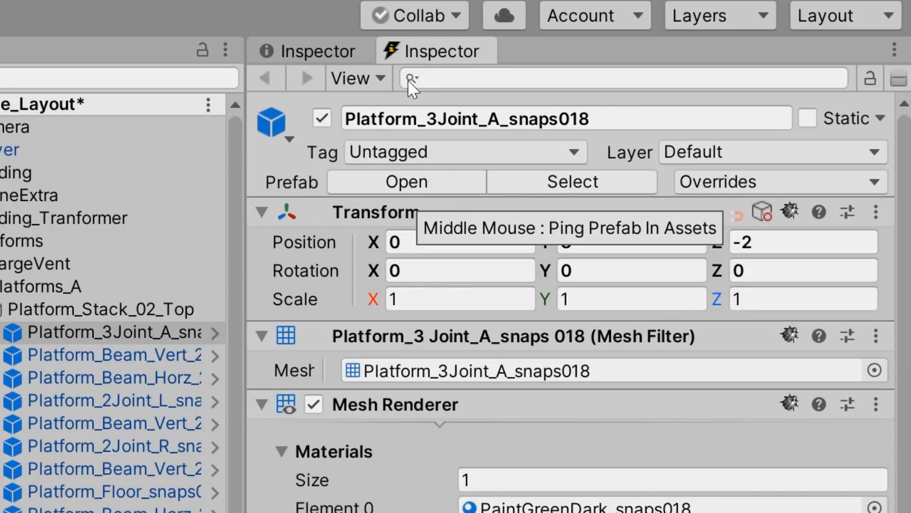
click(410, 78)
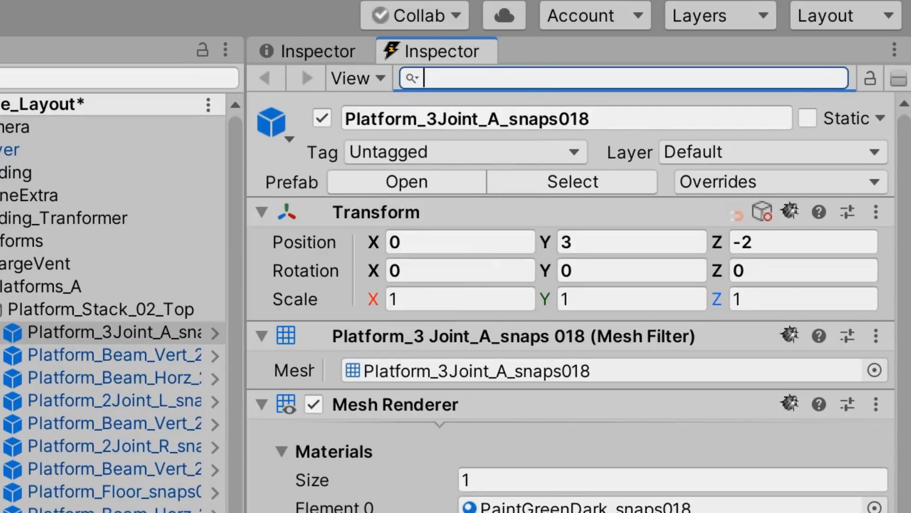
text(Box Collider)
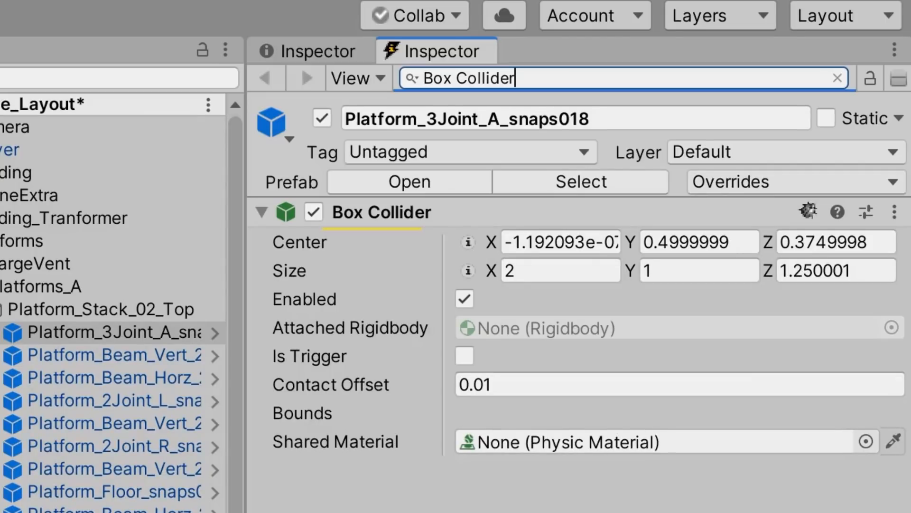
click(835, 77)
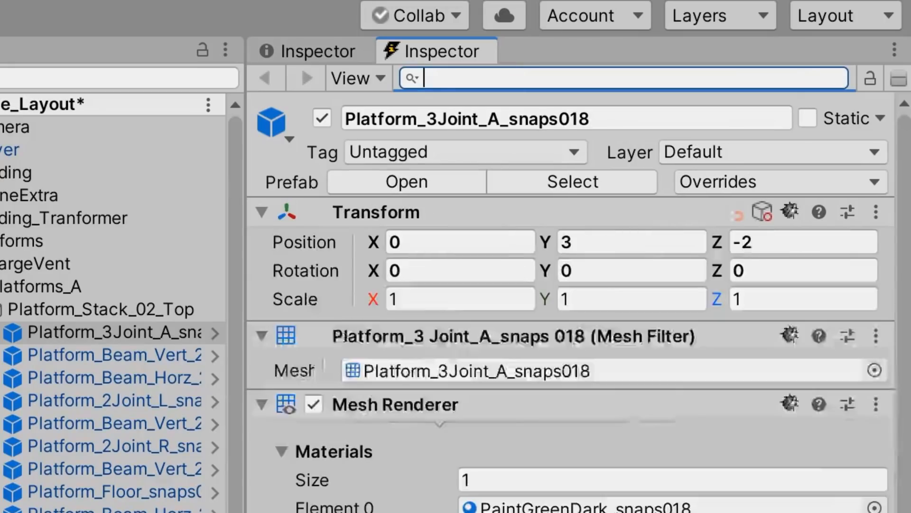
Search 'Probe' in Power Inspector and set the search mode to match field Labels only
text(Probe)
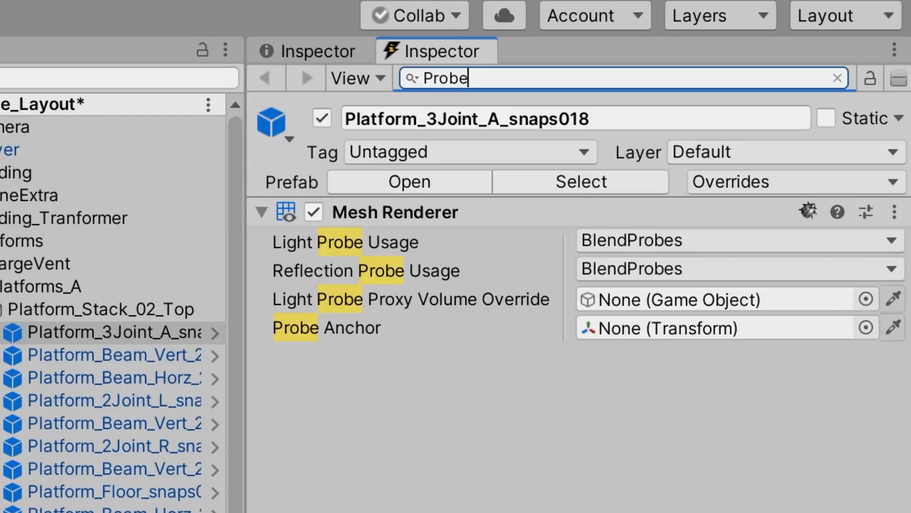
click(408, 77)
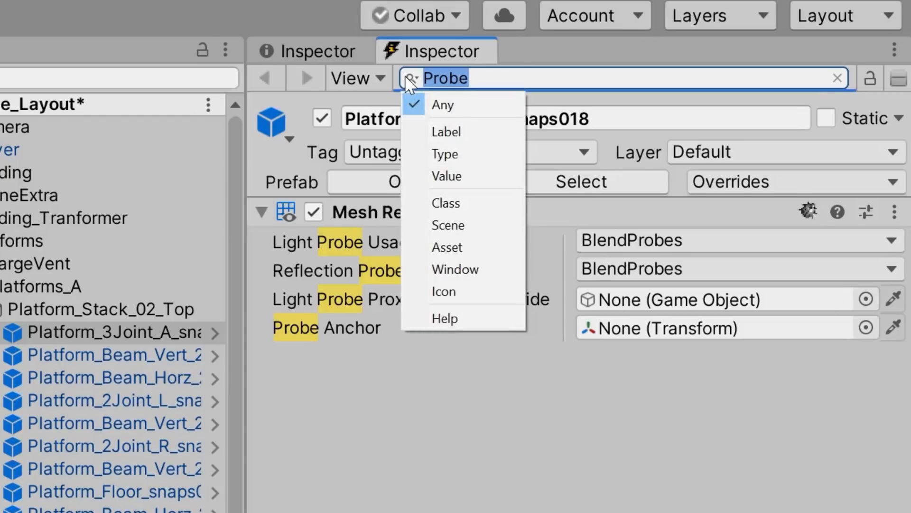
mouse_move(446, 177)
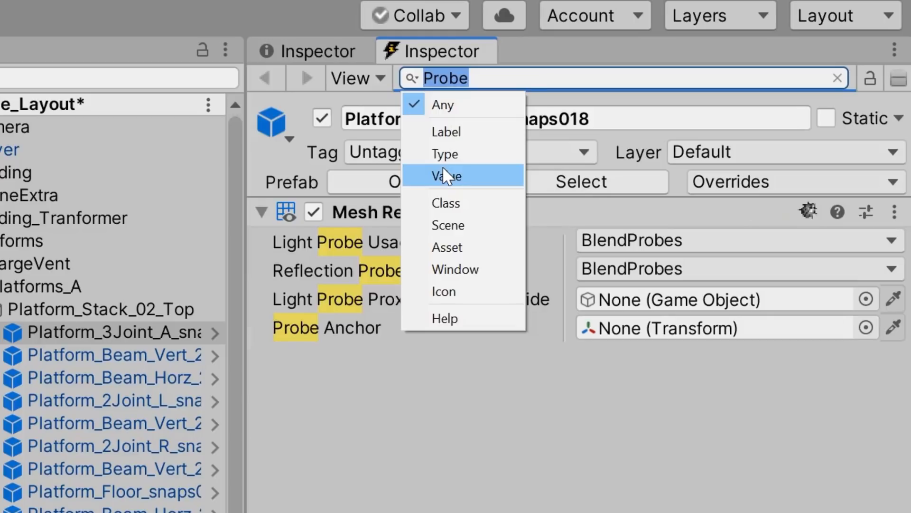
click(448, 175)
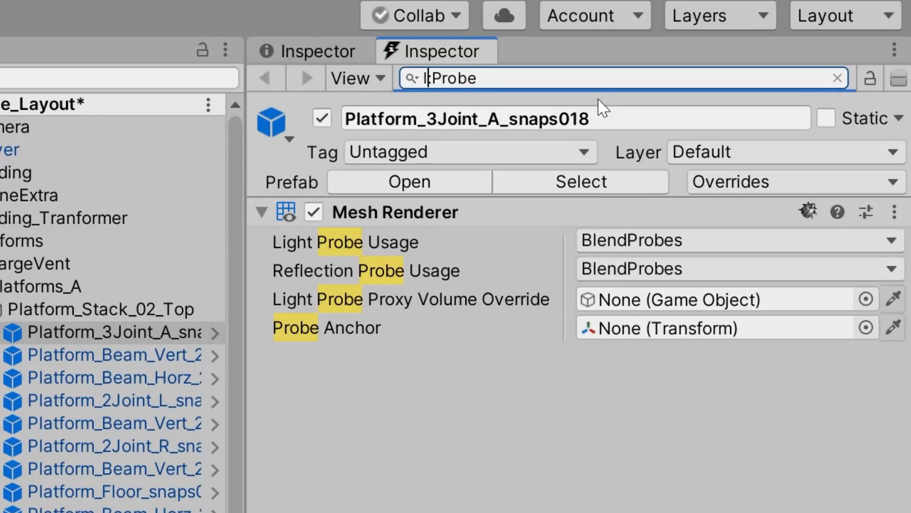
click(410, 77)
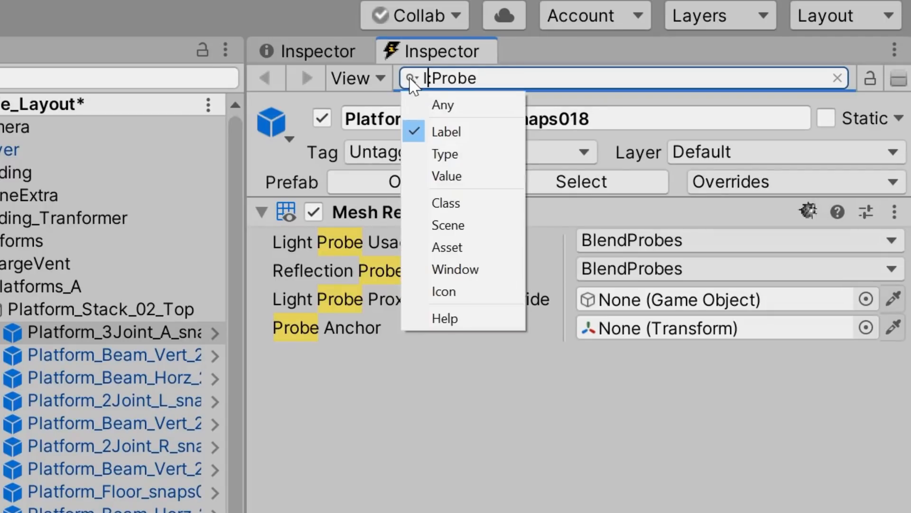